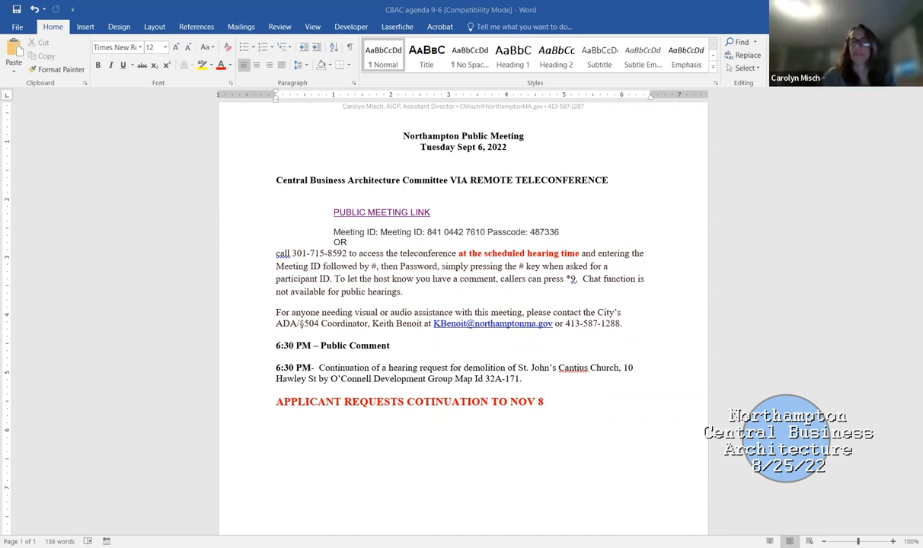
{"action": "mouse_move", "coordinate": [604, 466]}
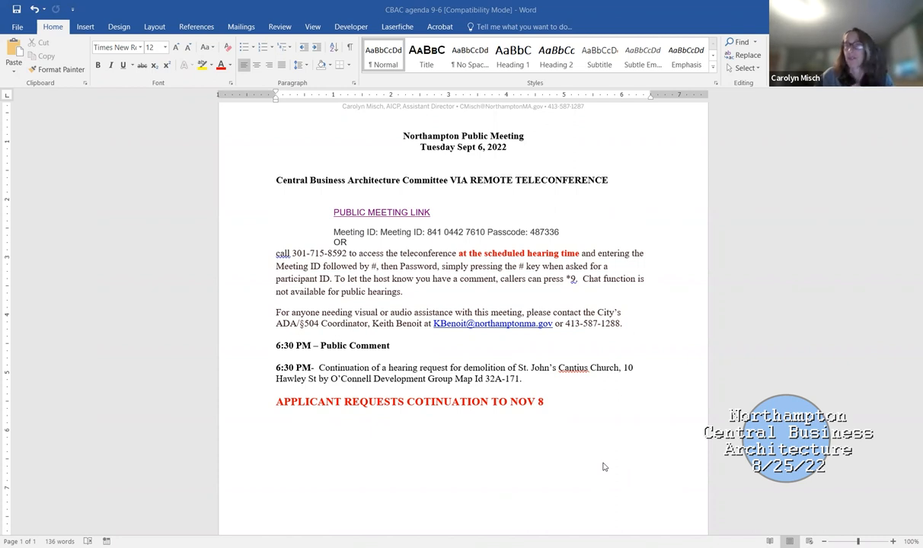
{"action": "mouse_move", "coordinate": [596, 454]}
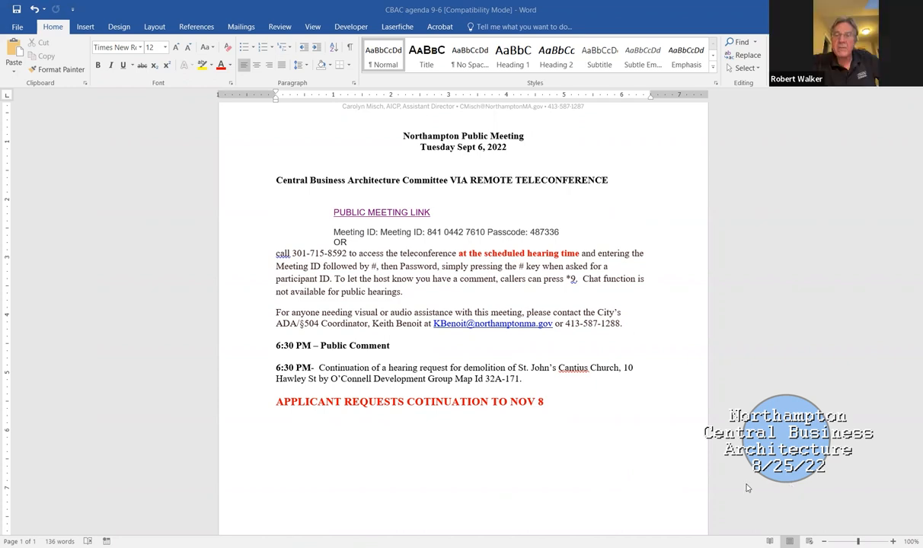
{"action": "mouse_move", "coordinate": [600, 395]}
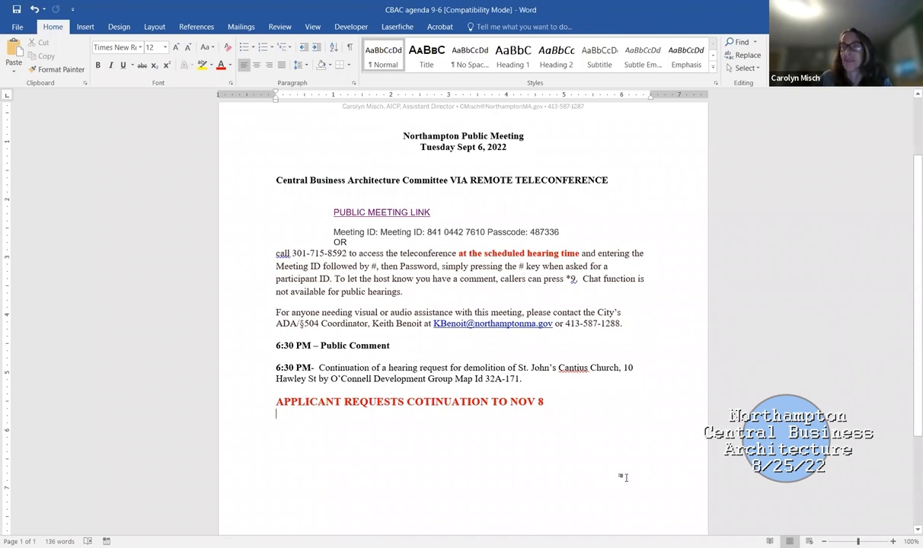
{"action": "mouse_move", "coordinate": [758, 391]}
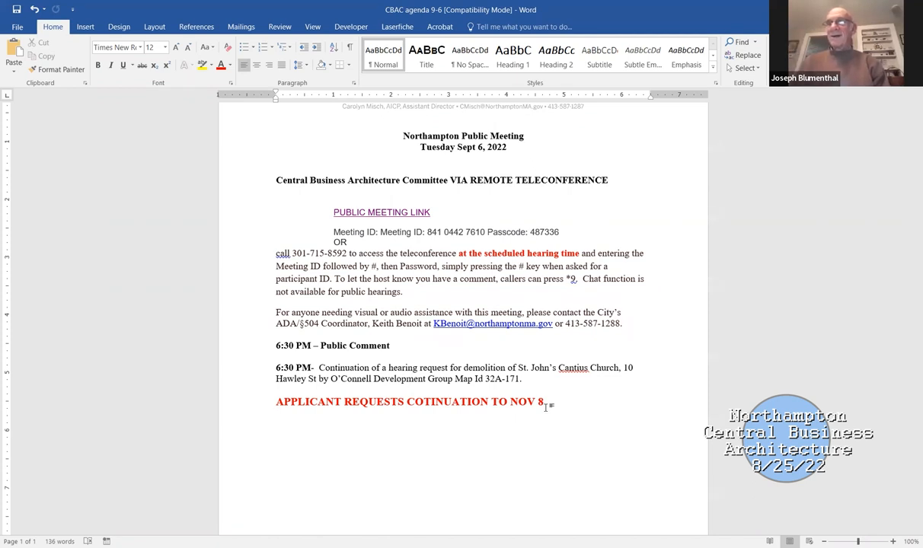
{"action": "key", "text": "enter"}
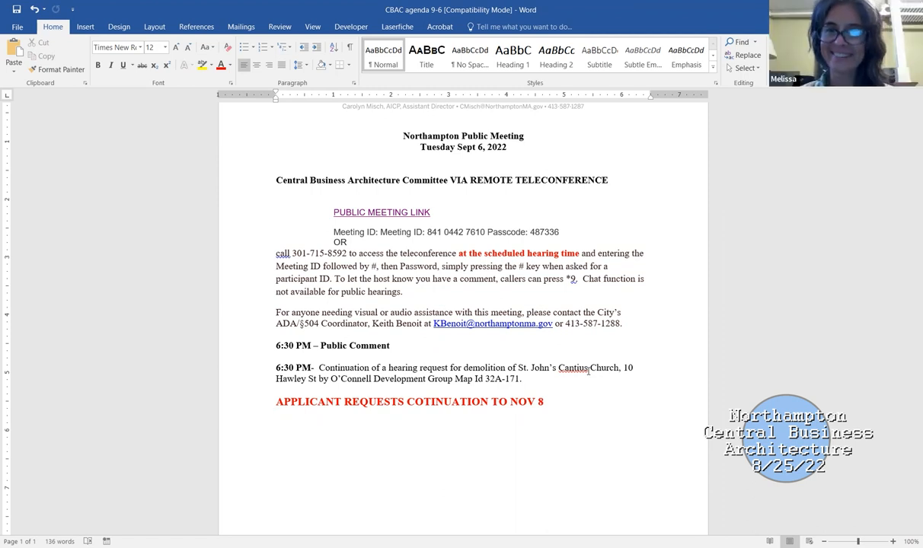
{"action": "mouse_move", "coordinate": [592, 389]}
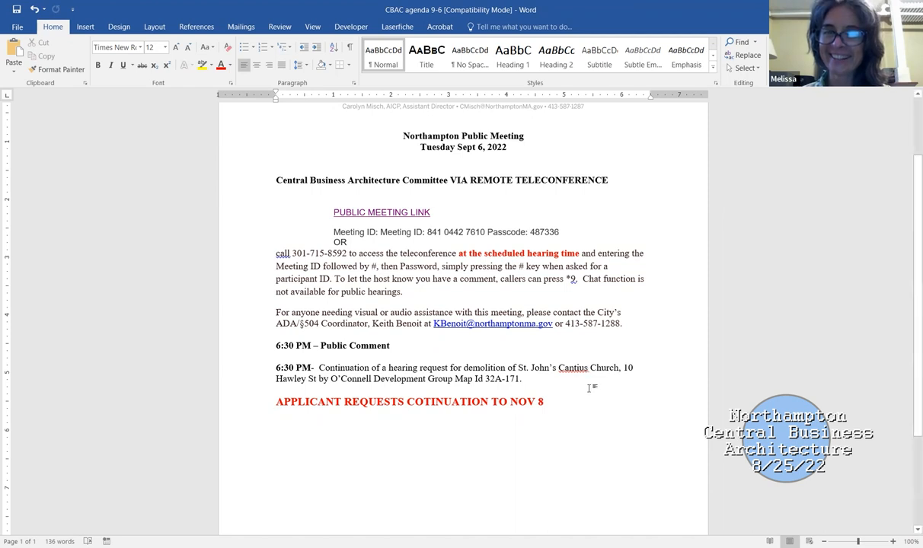